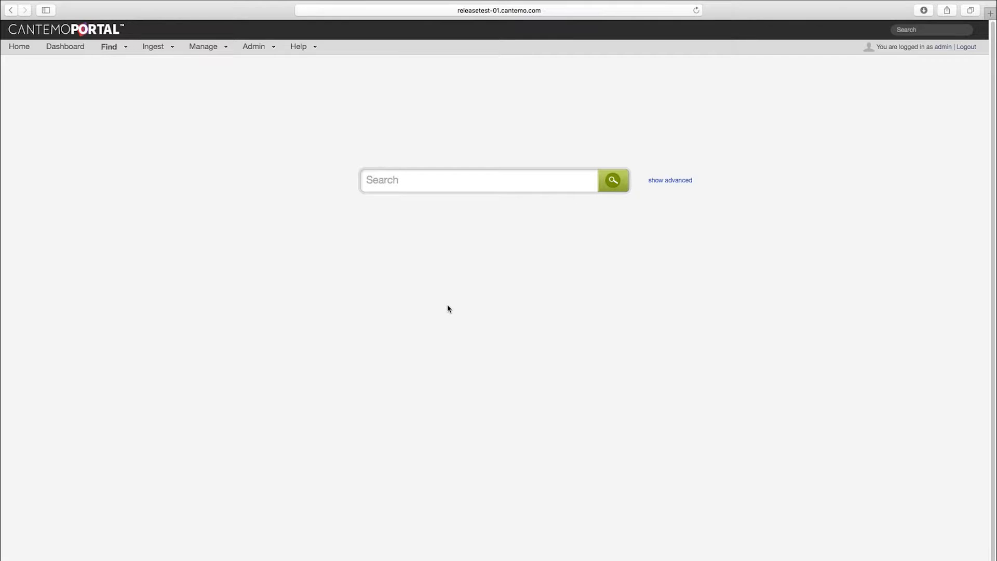
Step: Run an advanced search with the project membership condition toggled, returning nine Highlights Project items
{"action": "left_click", "coordinate": [669, 179]}
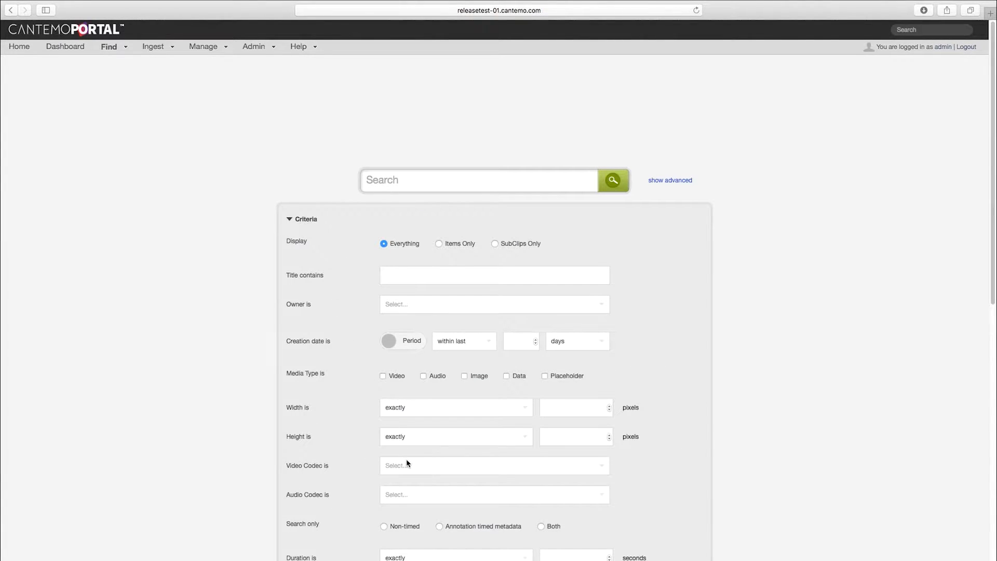
{"action": "scroll", "scroll_direction": "down", "scroll_amount": 3}
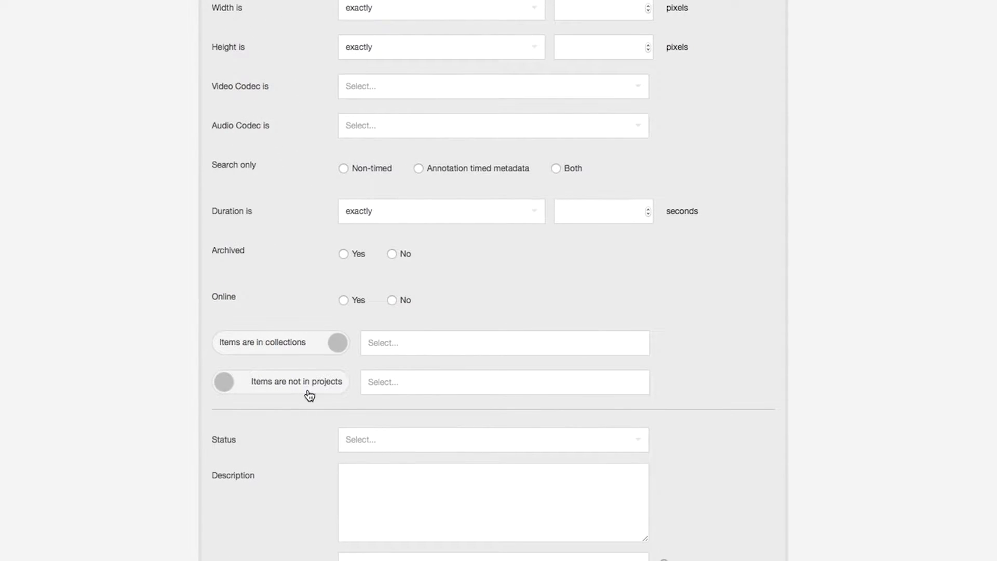
{"action": "left_click", "coordinate": [225, 381]}
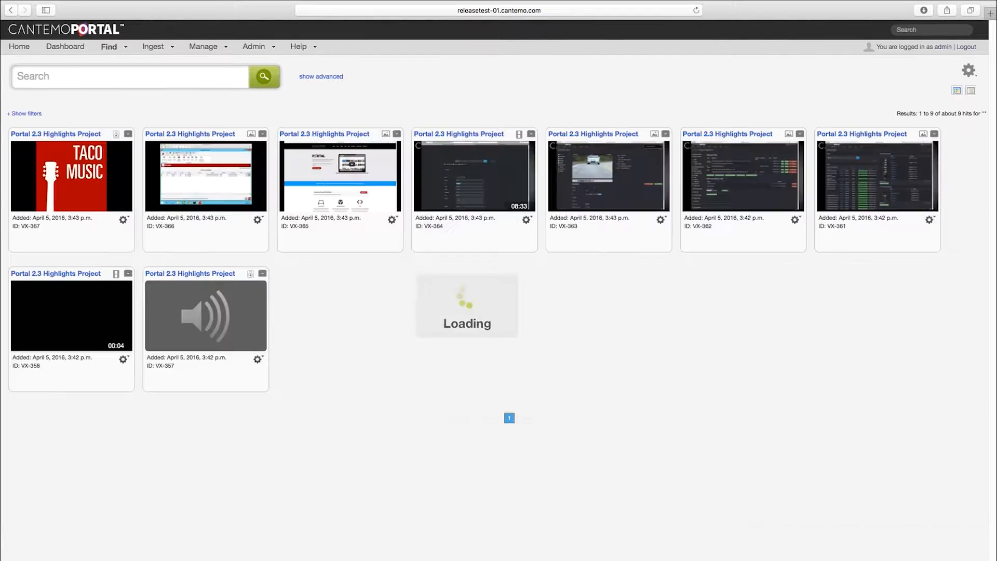
Step: Select all results, then choose Delete for two items to see the relations warning
{"action": "left_click", "coordinate": [969, 71]}
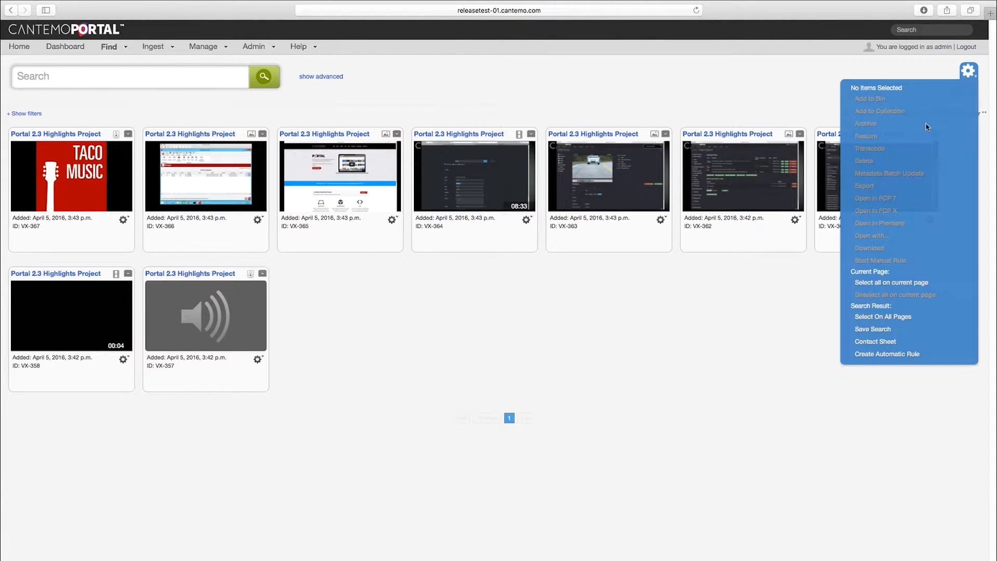
{"action": "left_click", "coordinate": [882, 316]}
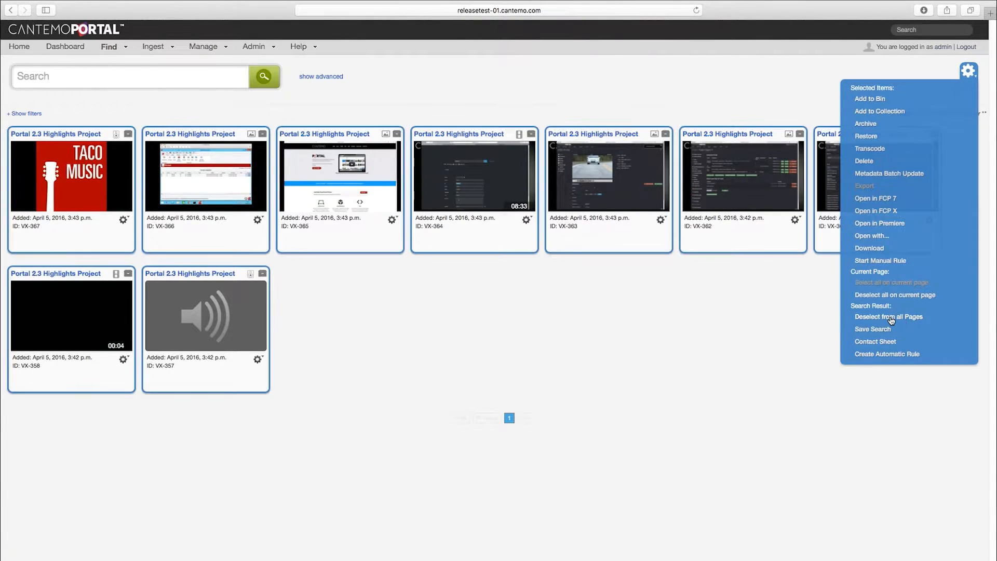
{"action": "mouse_move", "coordinate": [871, 127]}
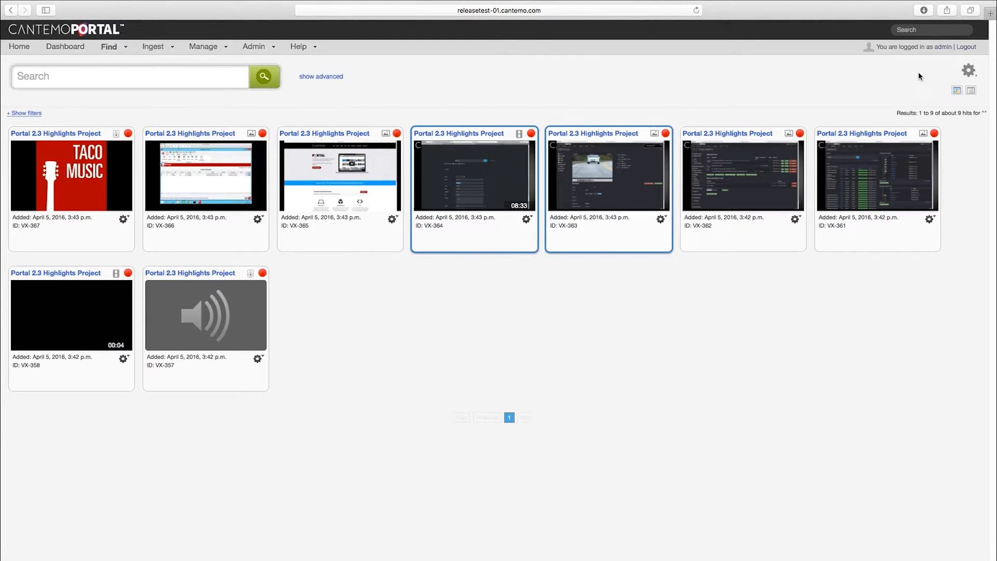
{"action": "left_click", "coordinate": [862, 160]}
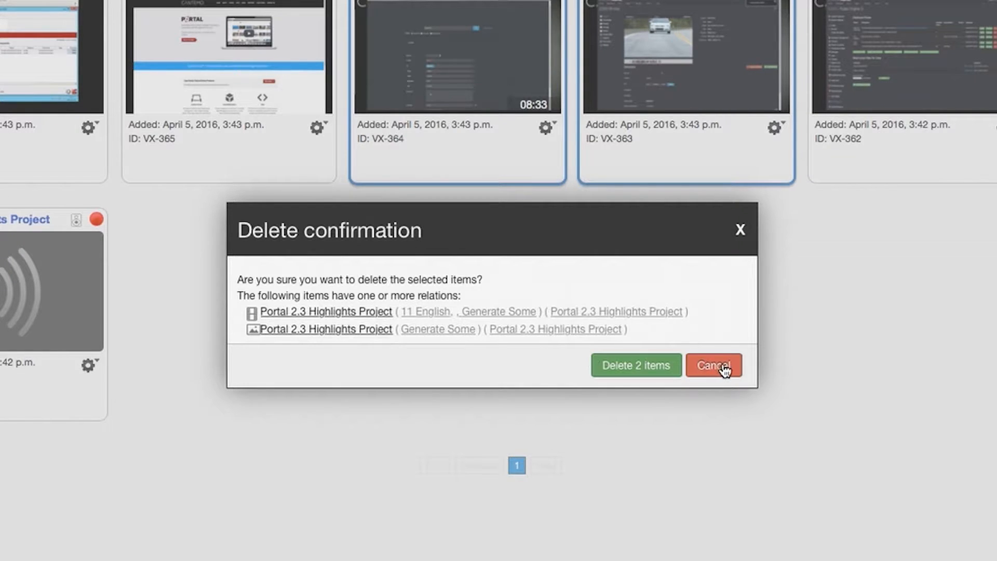
{"action": "left_click", "coordinate": [712, 364]}
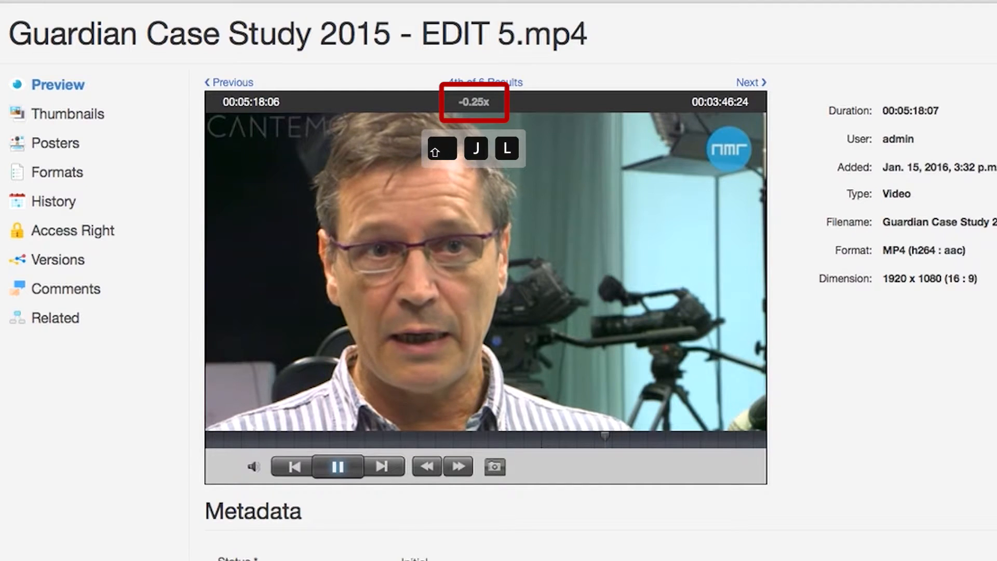
Step: Play the video in reverse at -1x using the J shortcut
{"action": "key", "text": "j"}
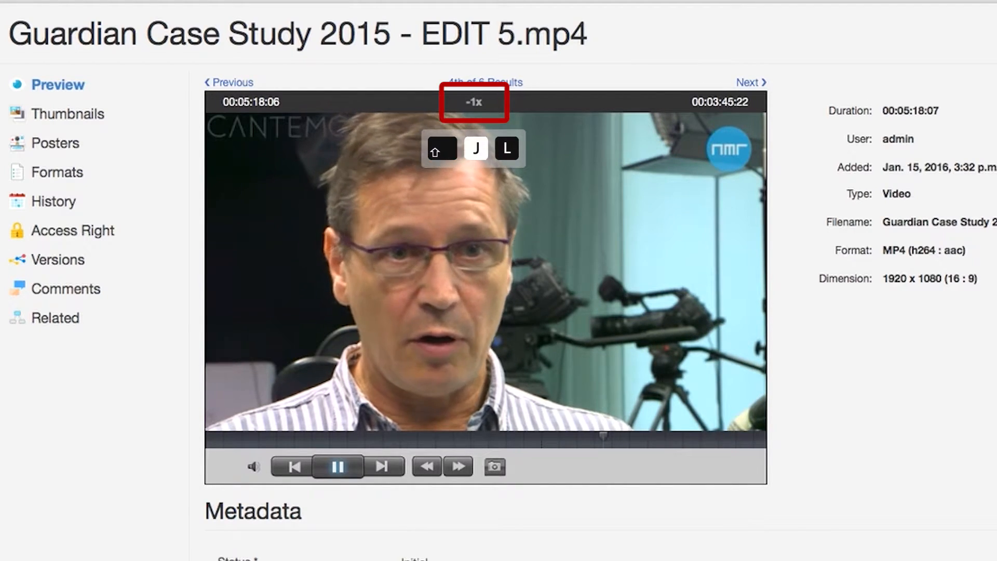
{"action": "key", "text": "j"}
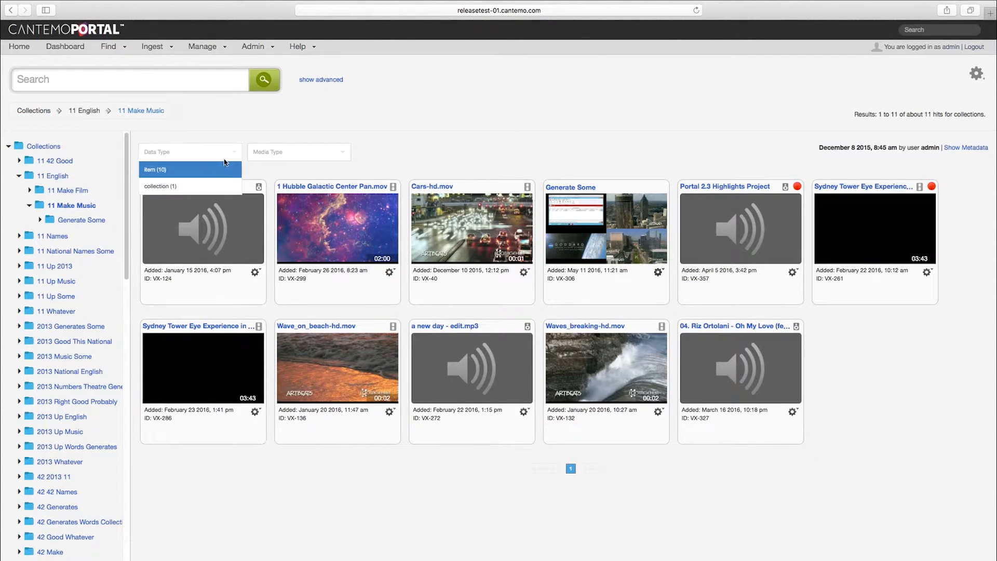
Step: Filter the 11 Make Music collection to Data Type item and Media Type video, leaving six clips
{"action": "left_click", "coordinate": [155, 169]}
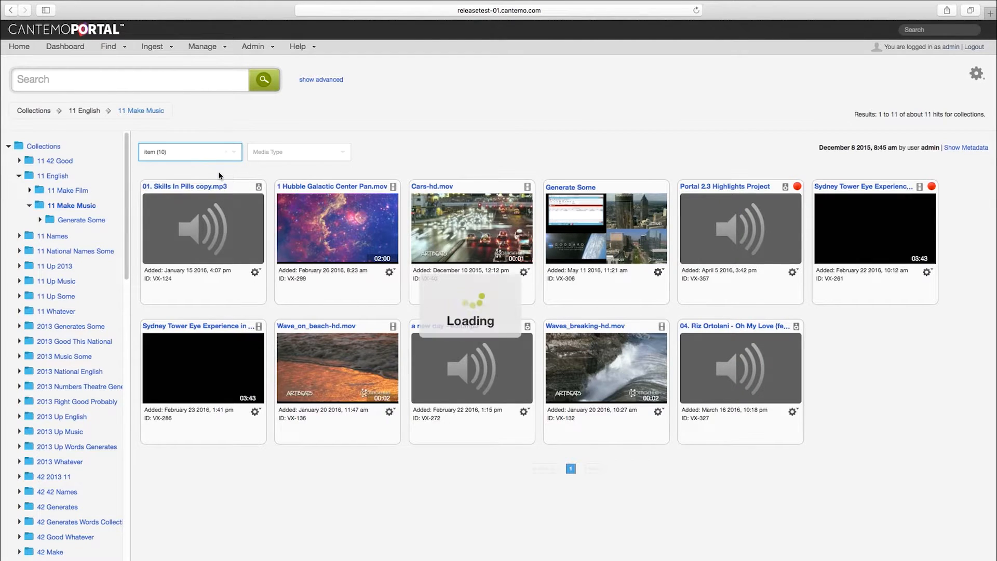
{"action": "left_click", "coordinate": [298, 152]}
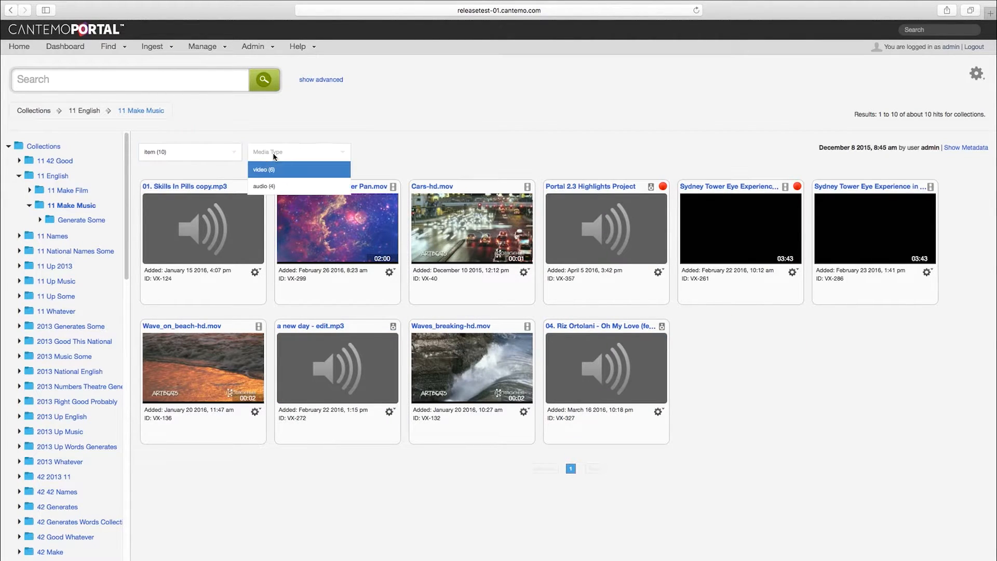
{"action": "left_click", "coordinate": [263, 169]}
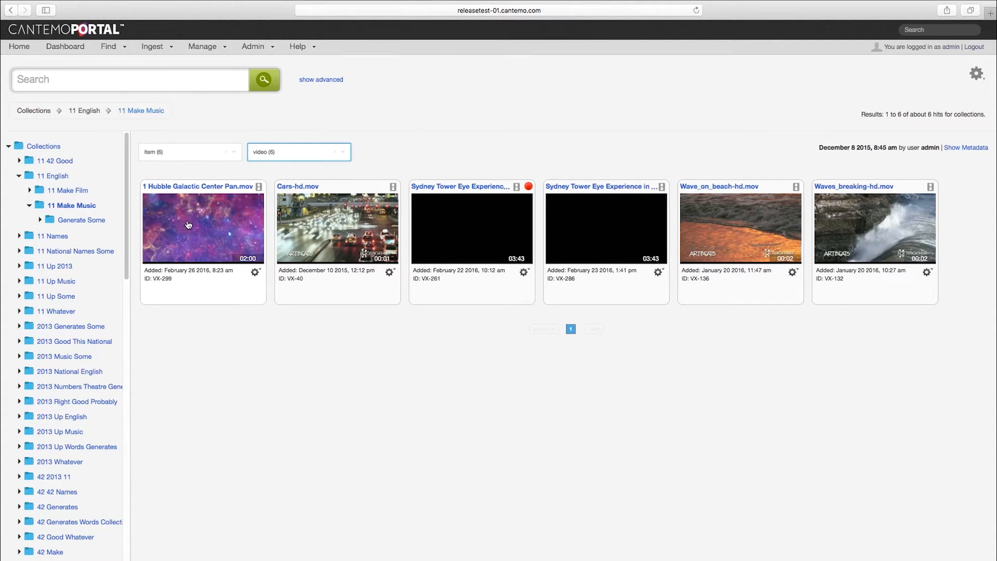
Step: Select Hubble Galactic Center Pan.mov, then go to Rules Engine 3 and start Create Rule
{"action": "left_click", "coordinate": [202, 227]}
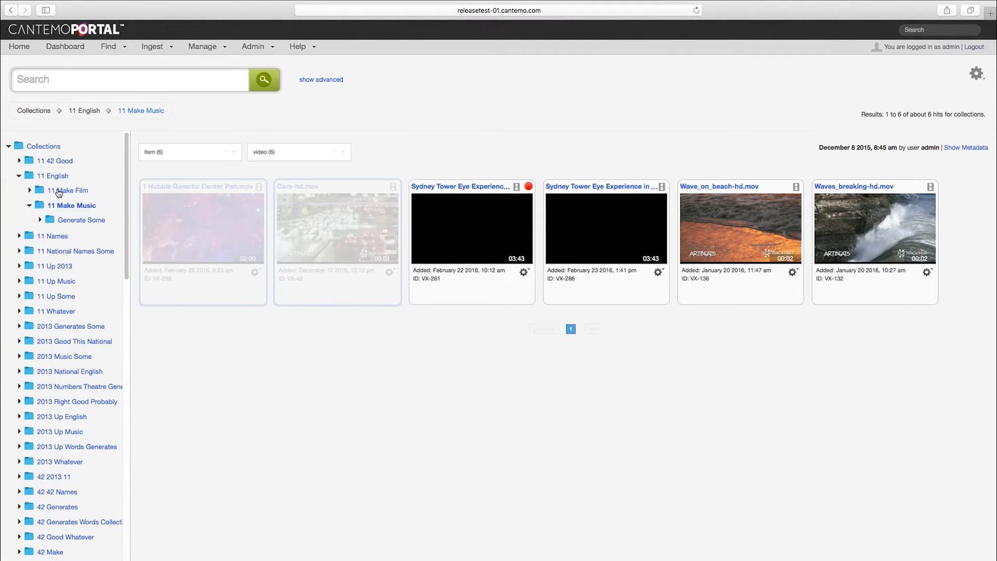
{"action": "left_click", "coordinate": [68, 190]}
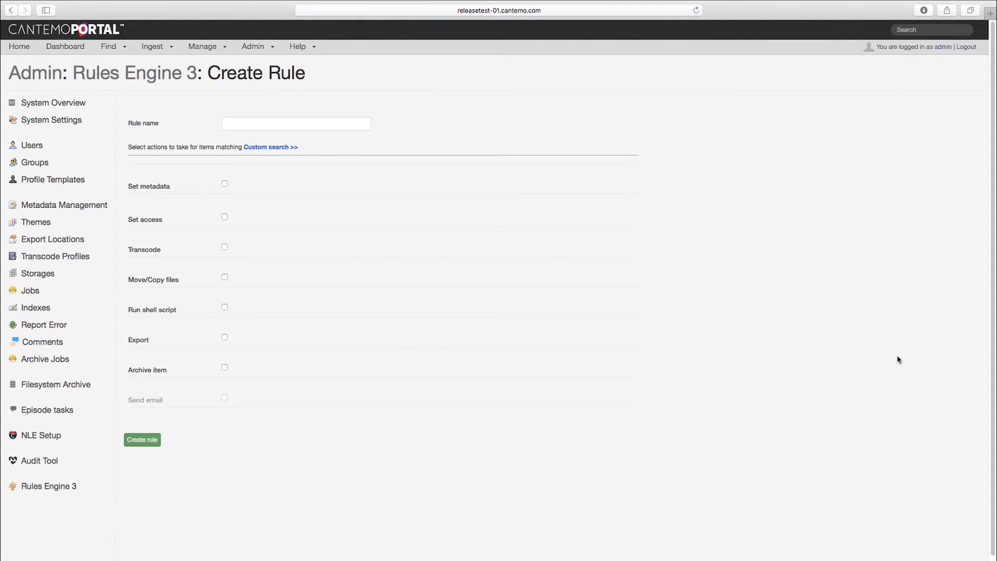
Step: Add an access action granting QA Team static Read access
{"action": "left_click", "coordinate": [225, 217]}
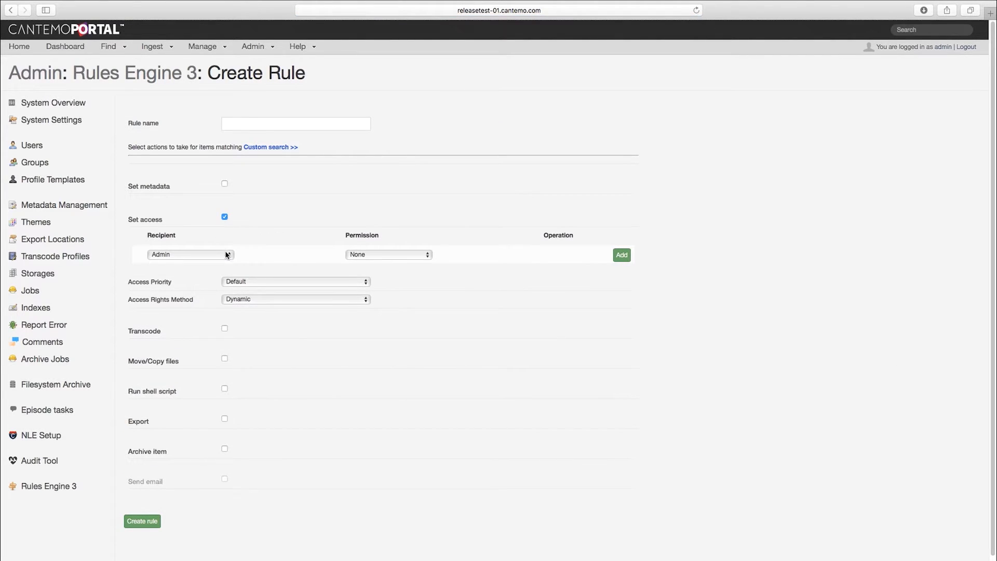
{"action": "left_click", "coordinate": [388, 254]}
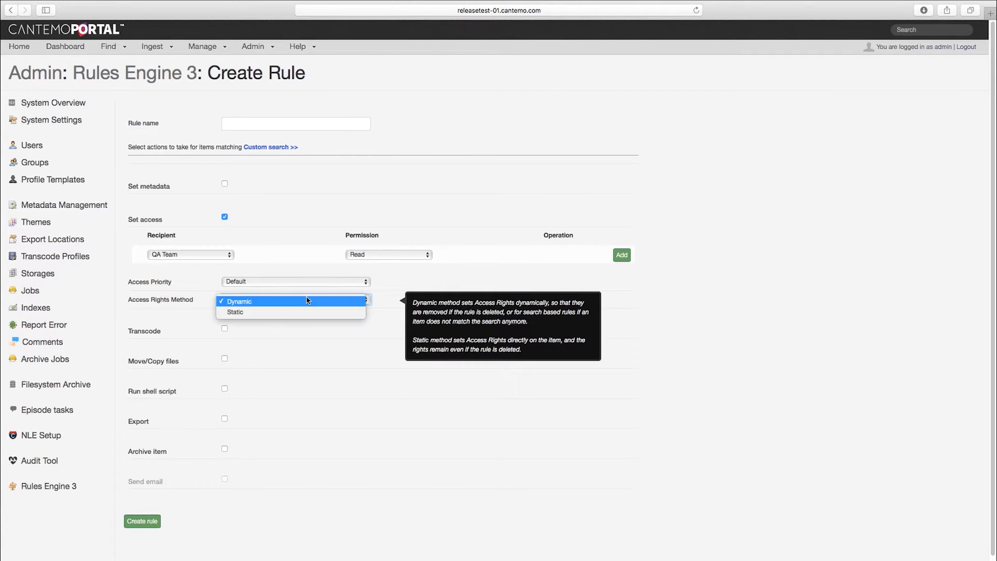
{"action": "mouse_move", "coordinate": [304, 312]}
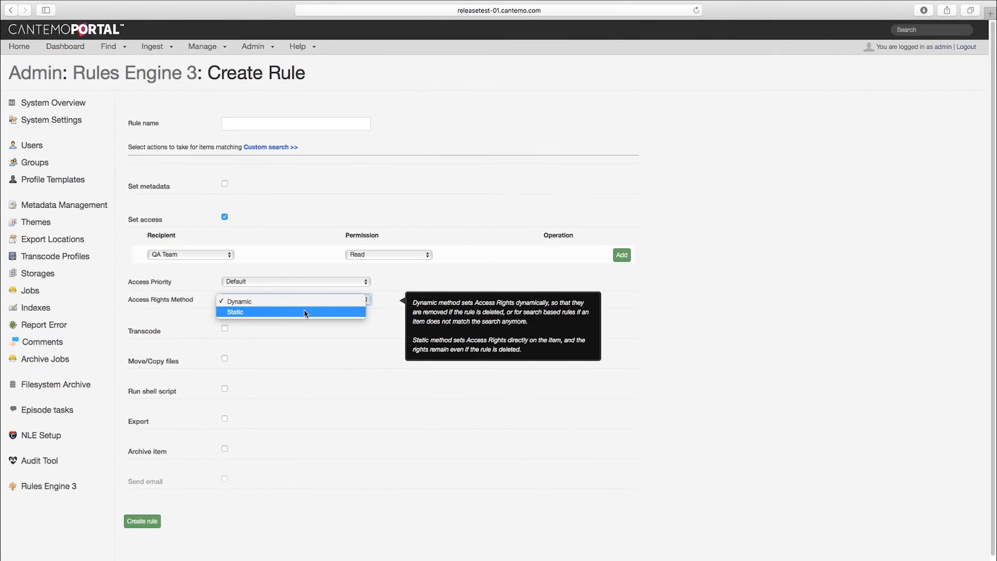
{"action": "left_click", "coordinate": [234, 312]}
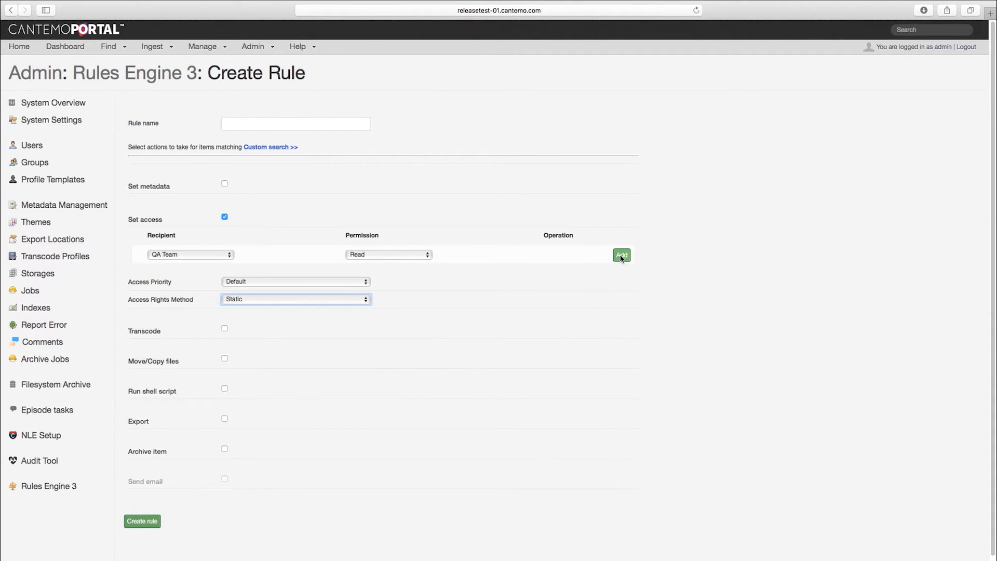
{"action": "left_click", "coordinate": [620, 254]}
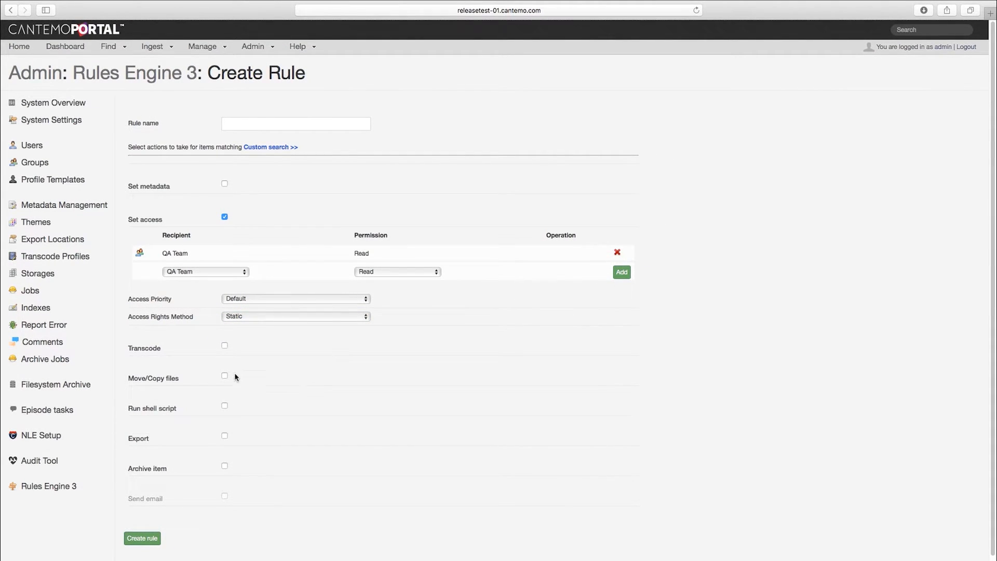
Step: Enable Move/Copy files for the original format, copying to media1 storage
{"action": "left_click", "coordinate": [225, 375]}
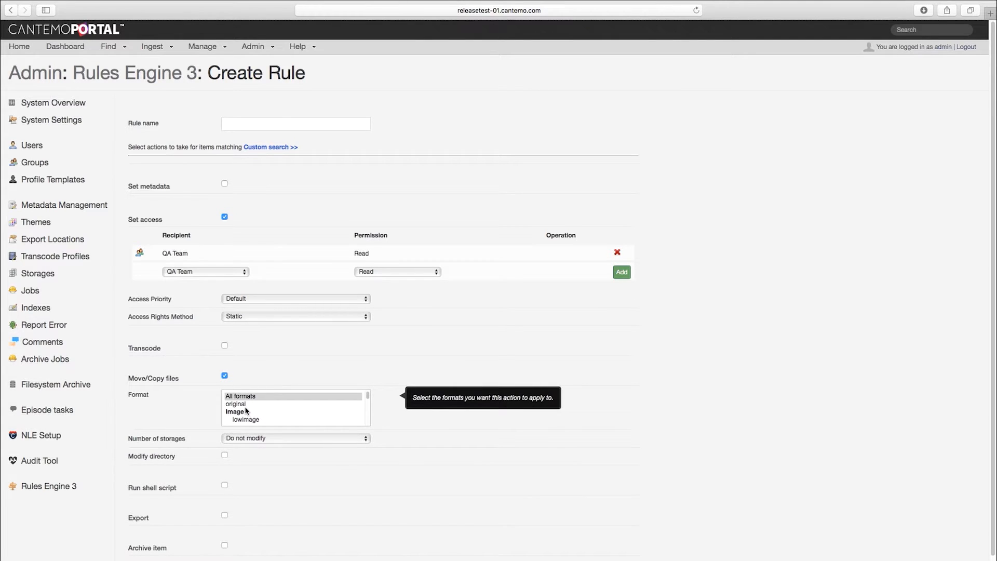
{"action": "left_click", "coordinate": [295, 437]}
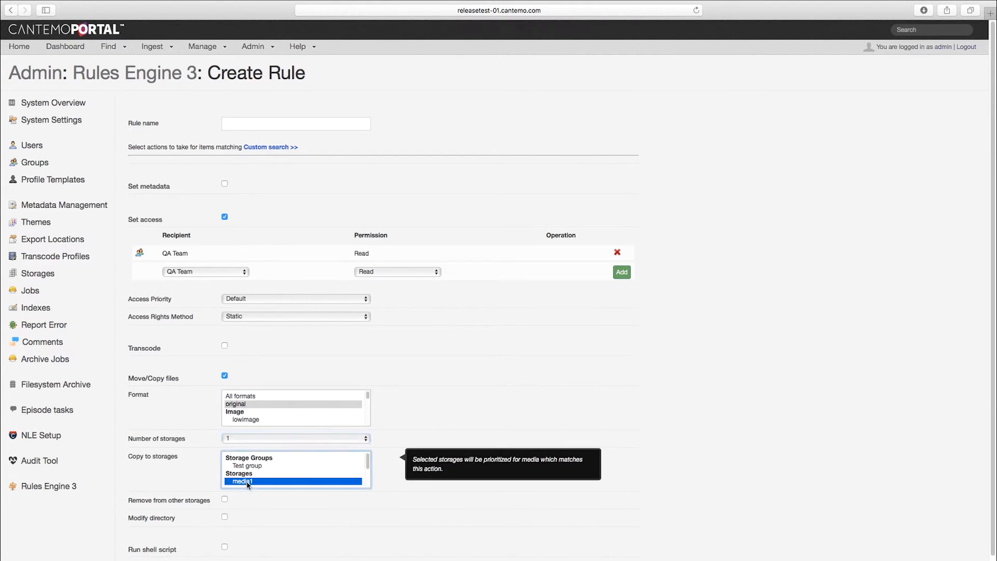
{"action": "left_click", "coordinate": [225, 517]}
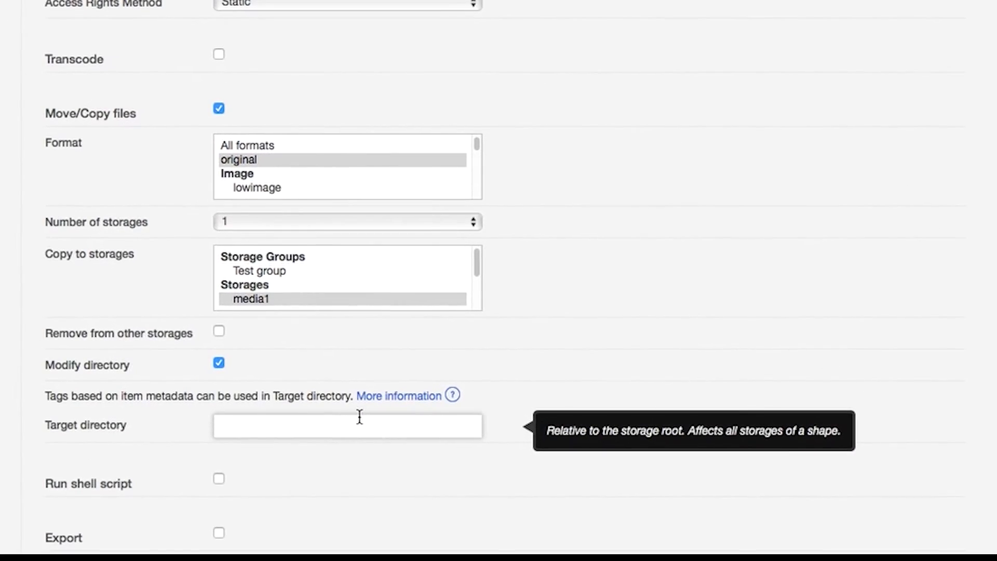
Step: Set the target directory to ${user}/${itemId}/{originalFilename}
{"action": "type", "text": "${user}"}
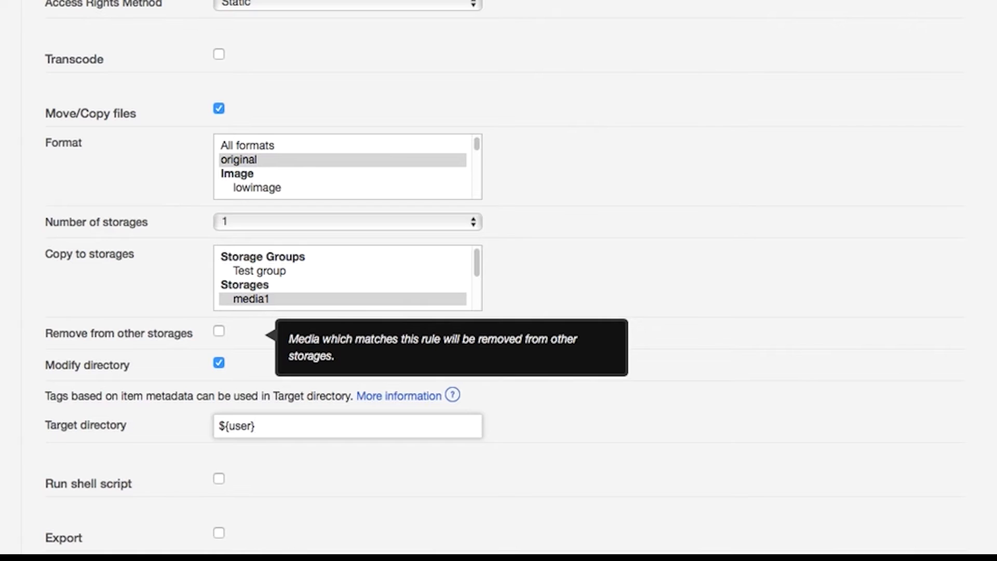
{"action": "type", "text": "/${itemId}"}
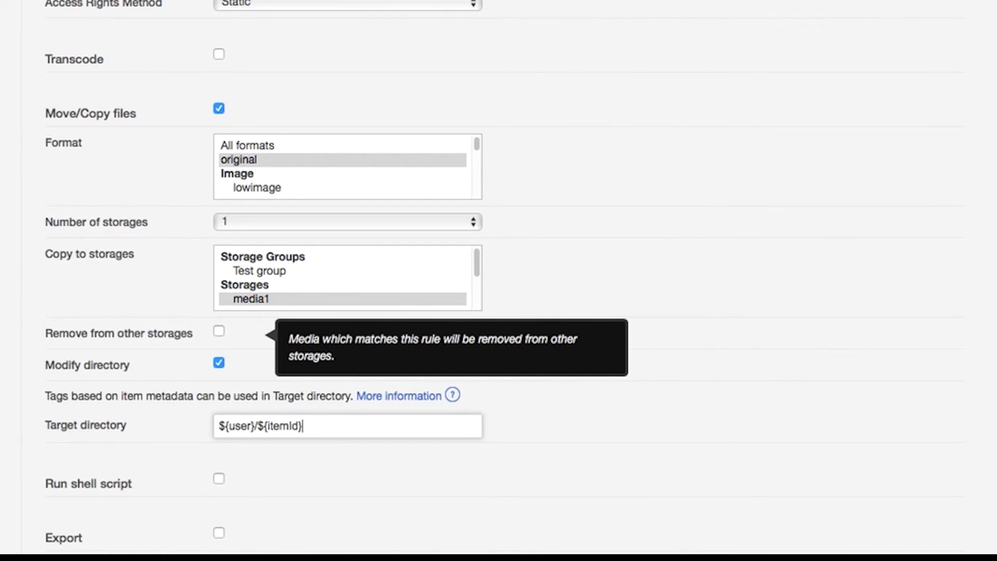
{"action": "type", "text": "/{originalFilename}"}
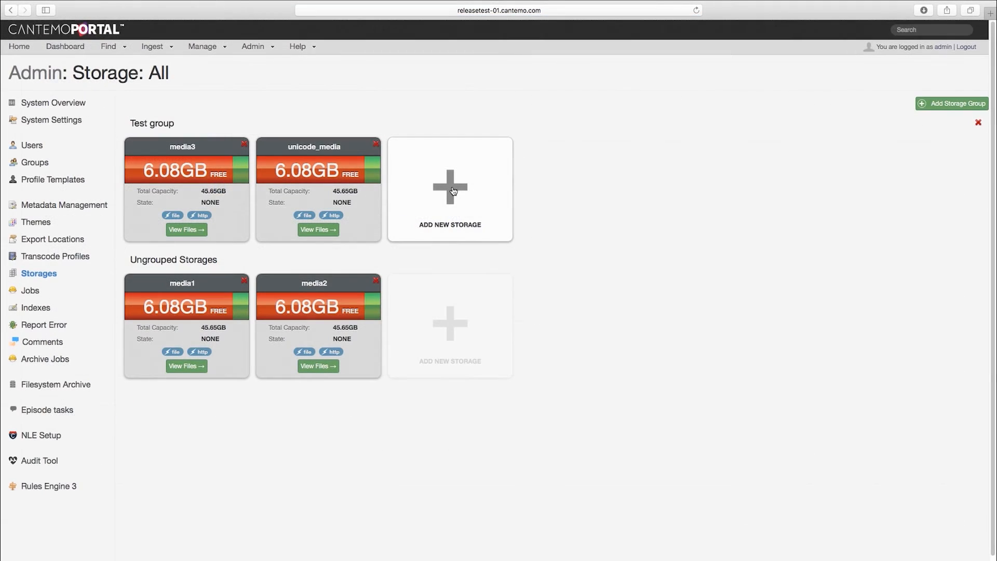
Step: Add a new storage with an SFTP method at sftp.cantemo with Write enabled
{"action": "left_click", "coordinate": [449, 189]}
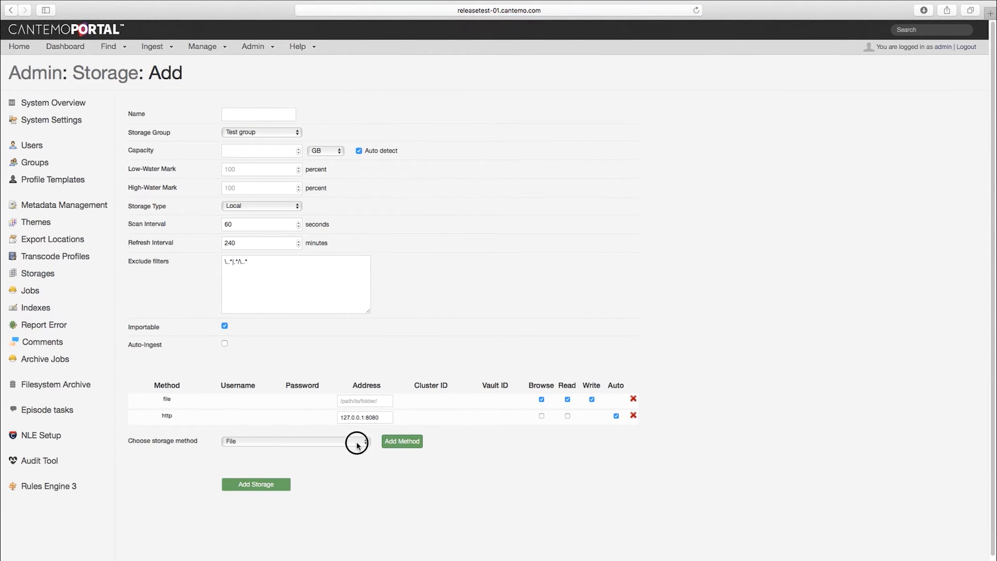
{"action": "left_click", "coordinate": [295, 440]}
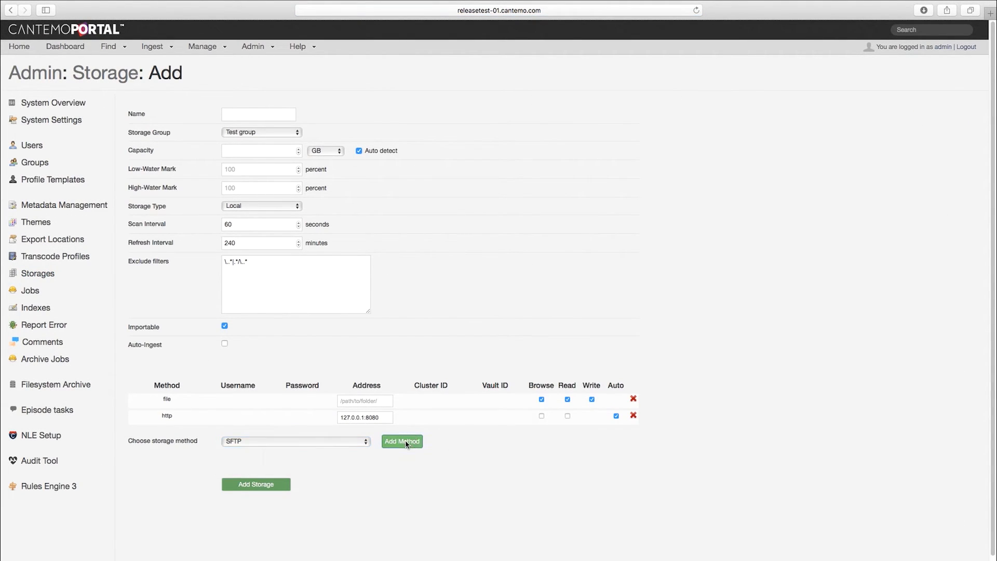
{"action": "left_click", "coordinate": [401, 440]}
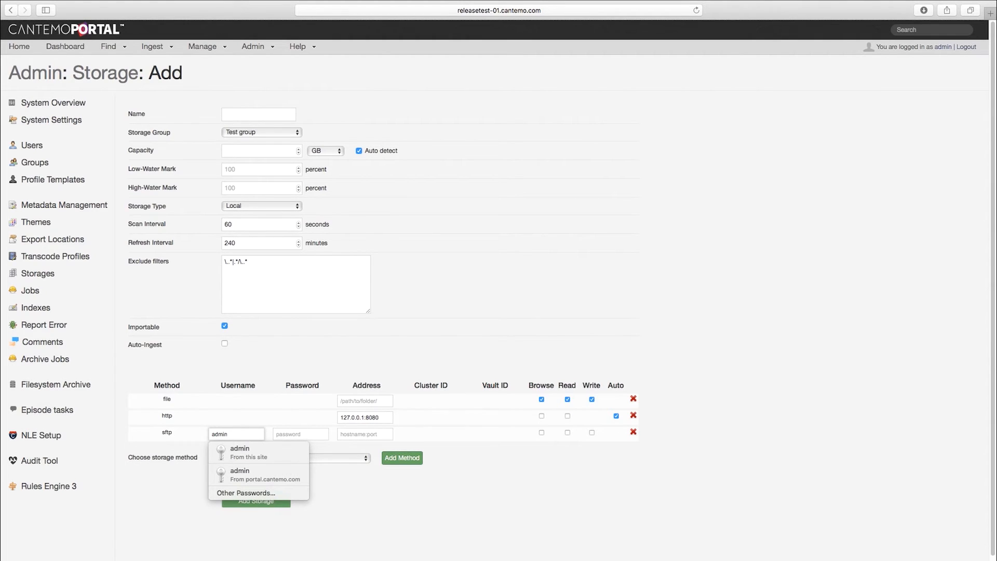
{"action": "type", "text": "sftp.cantemo"}
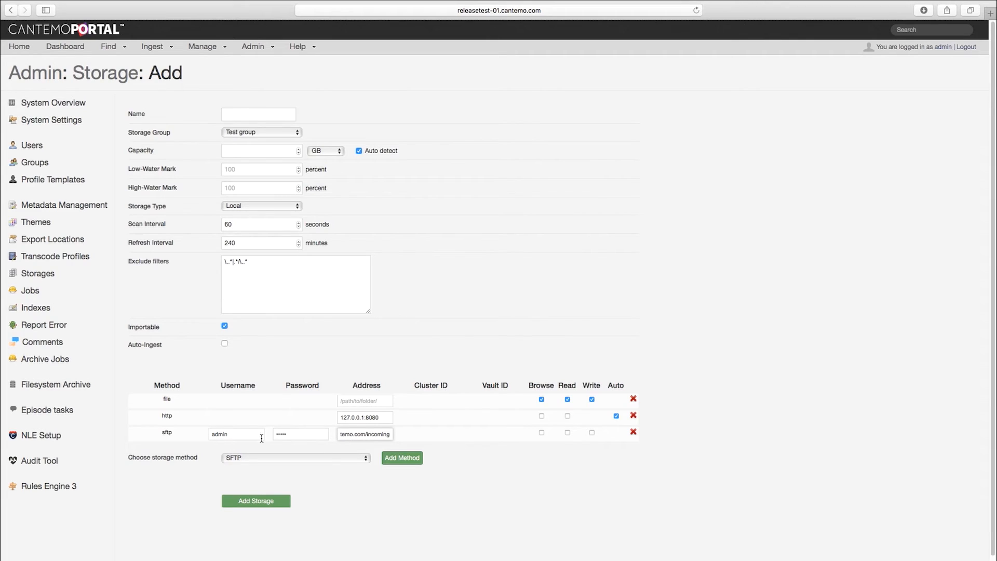
{"action": "left_click", "coordinate": [591, 431]}
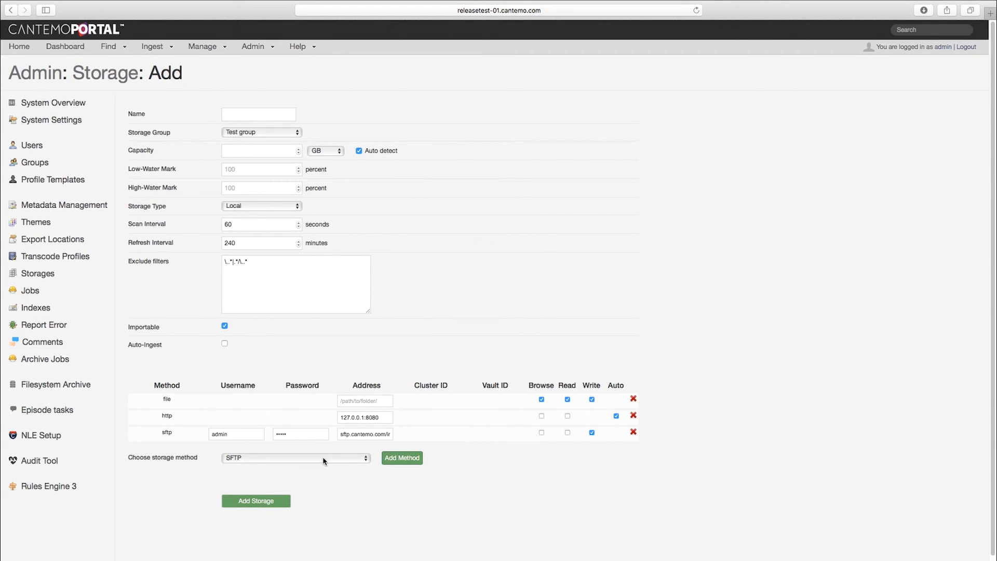
Step: Add an S3 access method with address bucket.s3.amazonaws.com
{"action": "left_click", "coordinate": [401, 458]}
{"action": "type", "text": "mys3"}
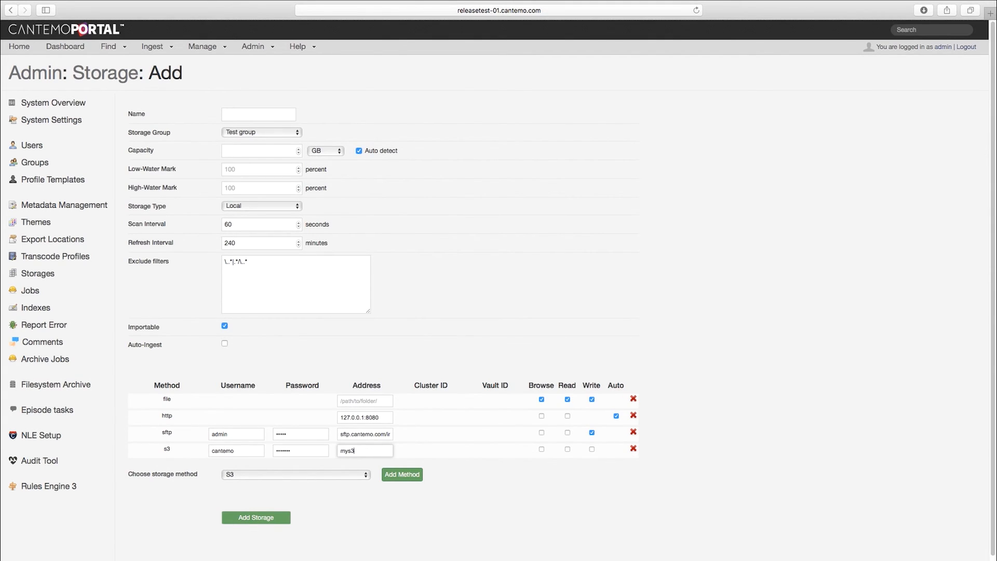
{"action": "type", "text": "bucket.s3.amazonaws.com"}
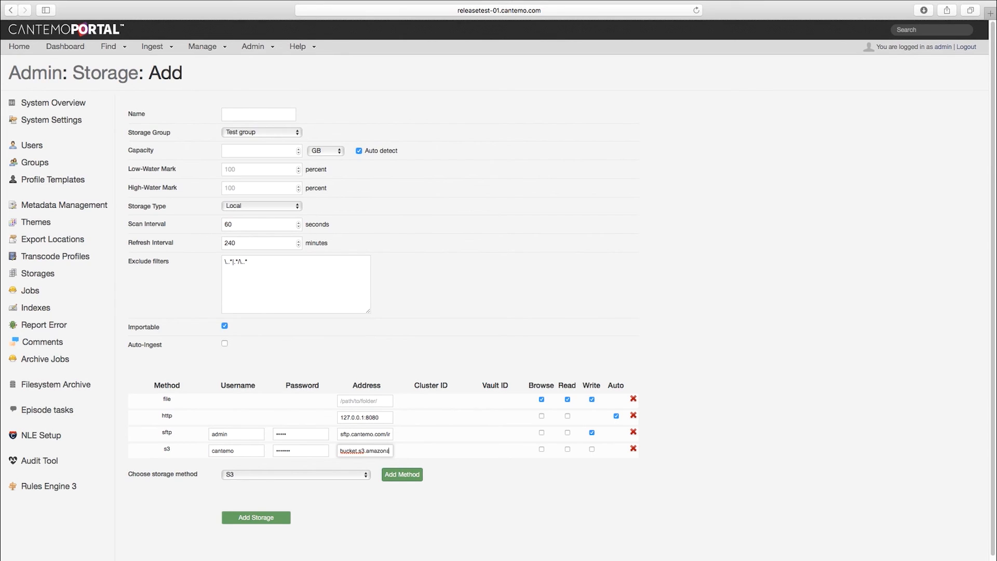